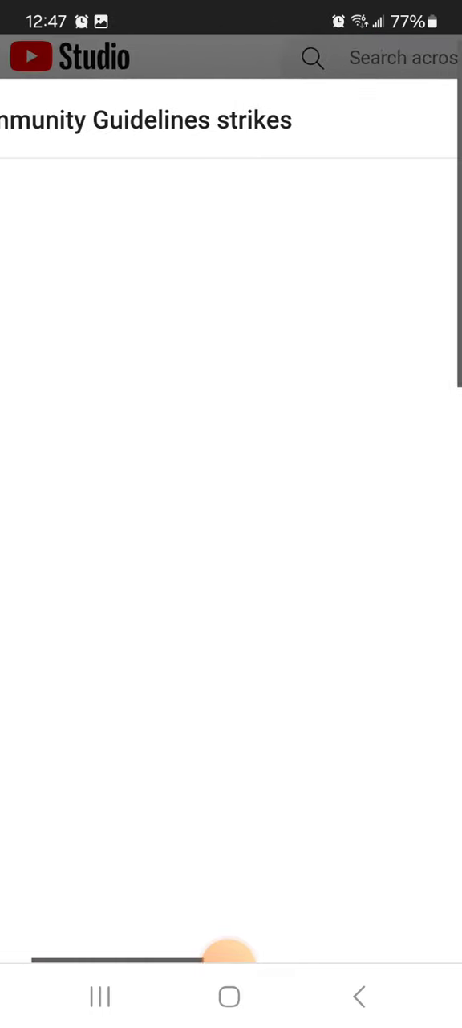
{"action": "scroll", "scroll_direction": "up", "scroll_amount": 3}
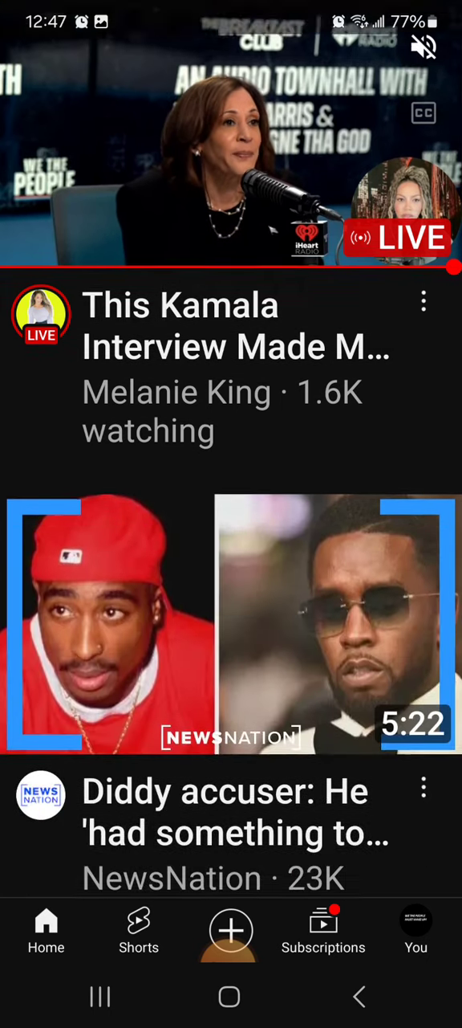
{"action": "scroll", "scroll_direction": "down", "scroll_amount": 3}
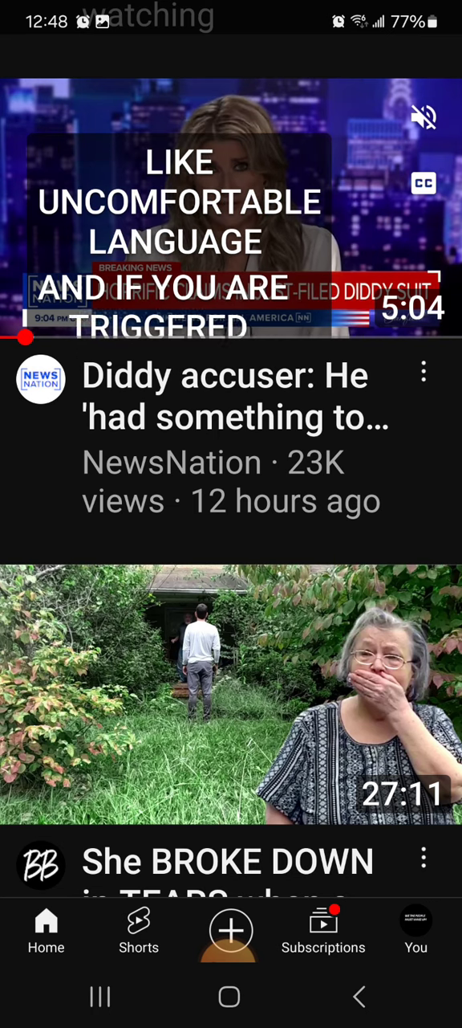
{"action": "scroll", "scroll_direction": "down", "scroll_amount": 3}
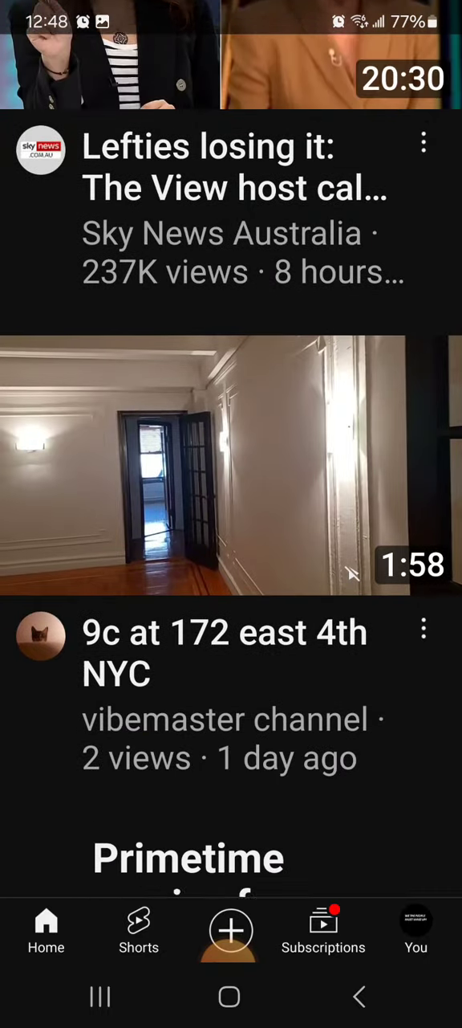
{"action": "scroll", "scroll_direction": "down", "scroll_amount": 3}
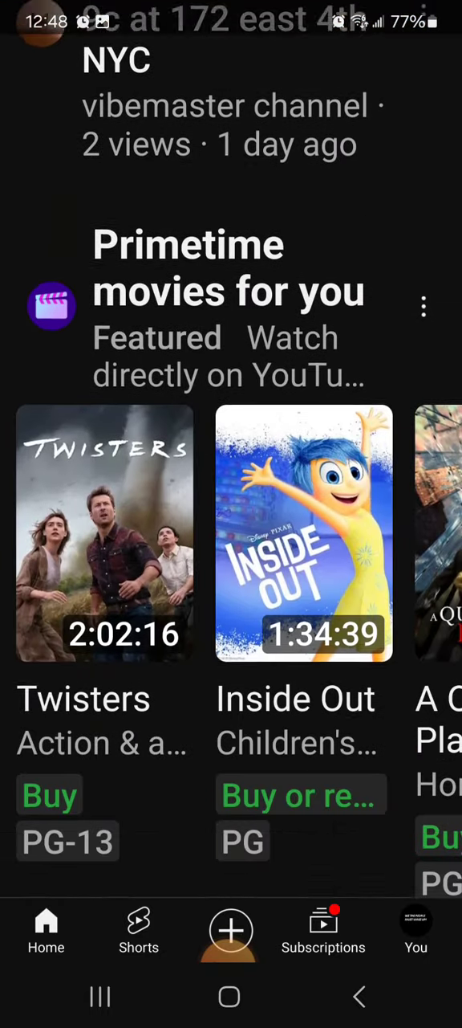
{"action": "scroll", "scroll_direction": "down", "scroll_amount": 3}
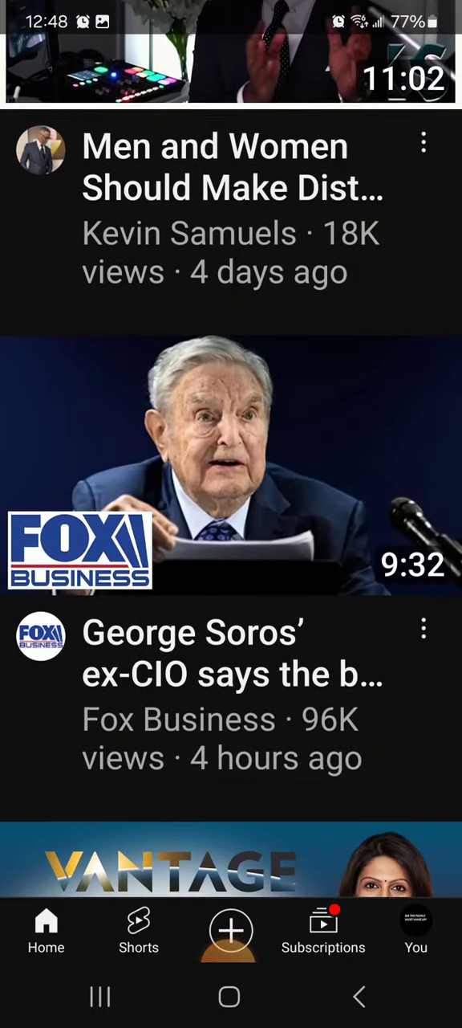
{"action": "scroll", "scroll_direction": "down", "scroll_amount": 3}
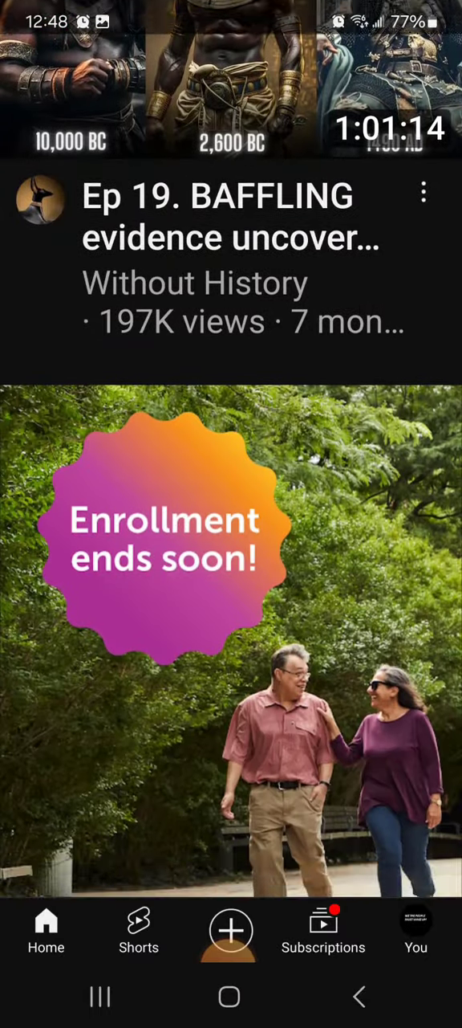
{"action": "scroll", "scroll_direction": "down", "scroll_amount": 3}
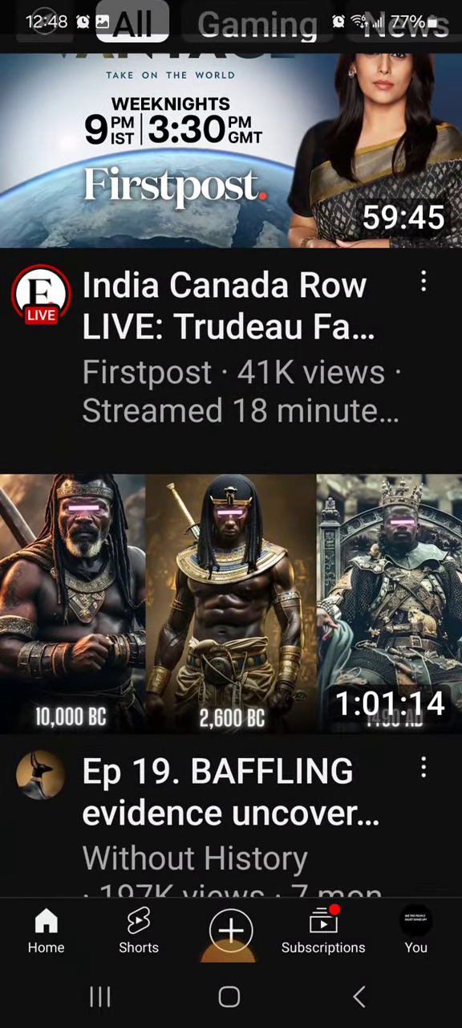